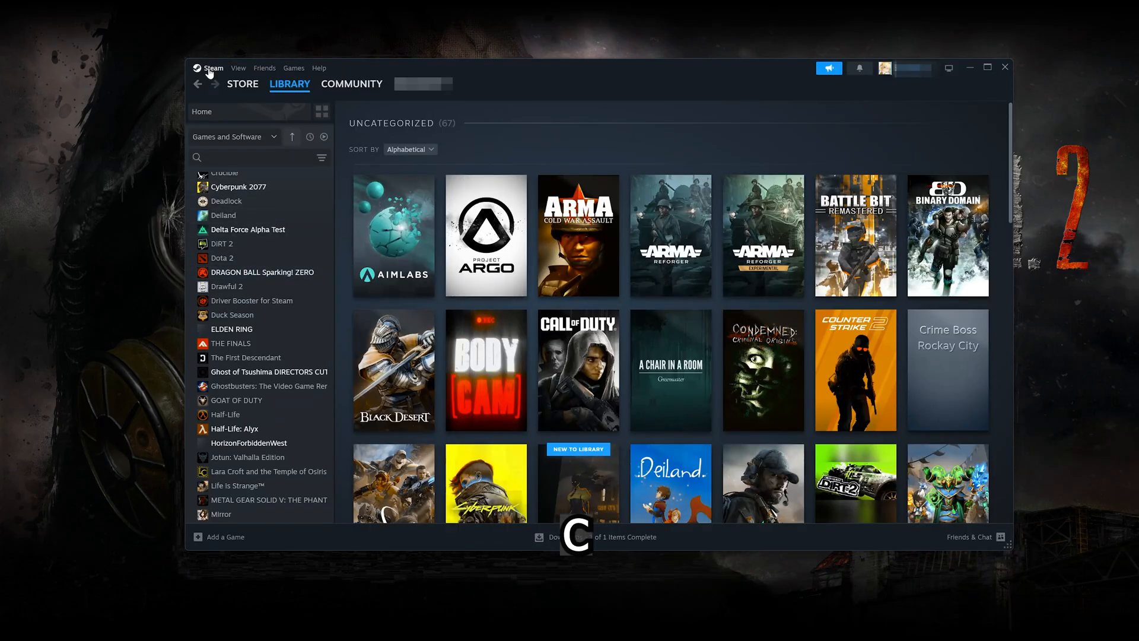
Step: Switch off 'Enable Steam Input for Xbox controllers' in Steam's Controller settings
left_click(213, 68)
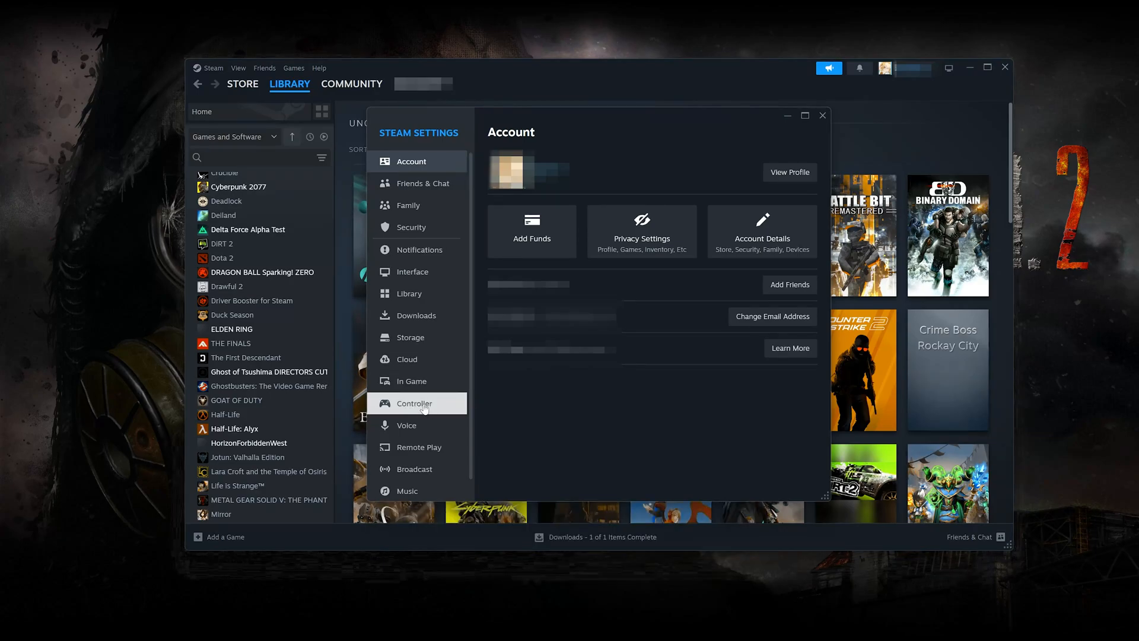
left_click(414, 403)
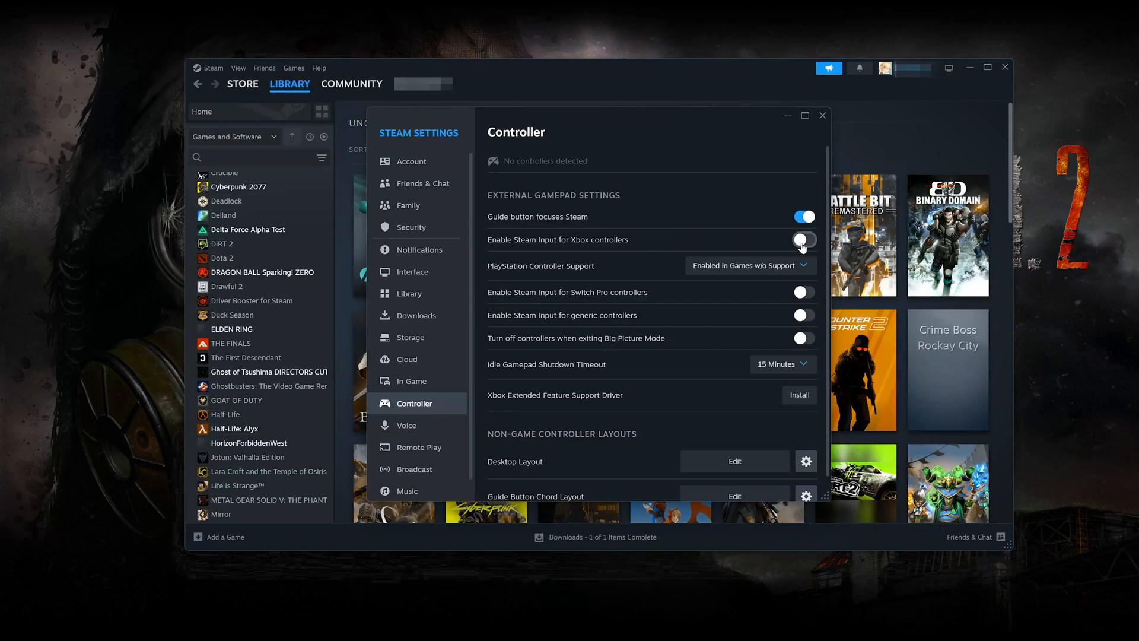
left_click(802, 239)
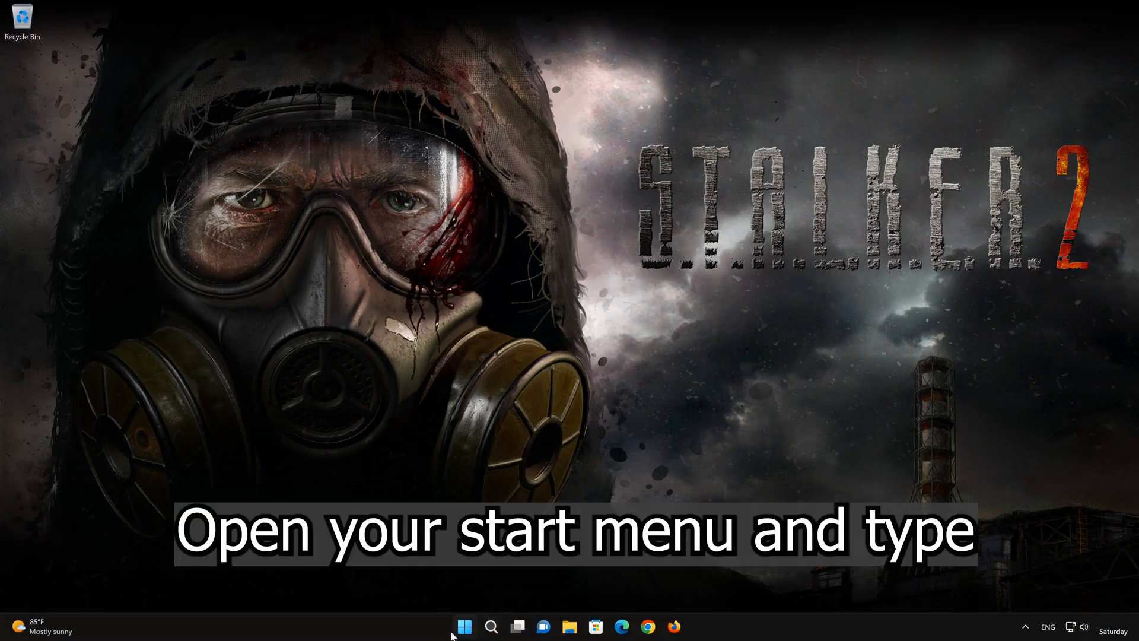
Step: Search 'device manager' from the Start menu and launch Device Manager
left_click(463, 625)
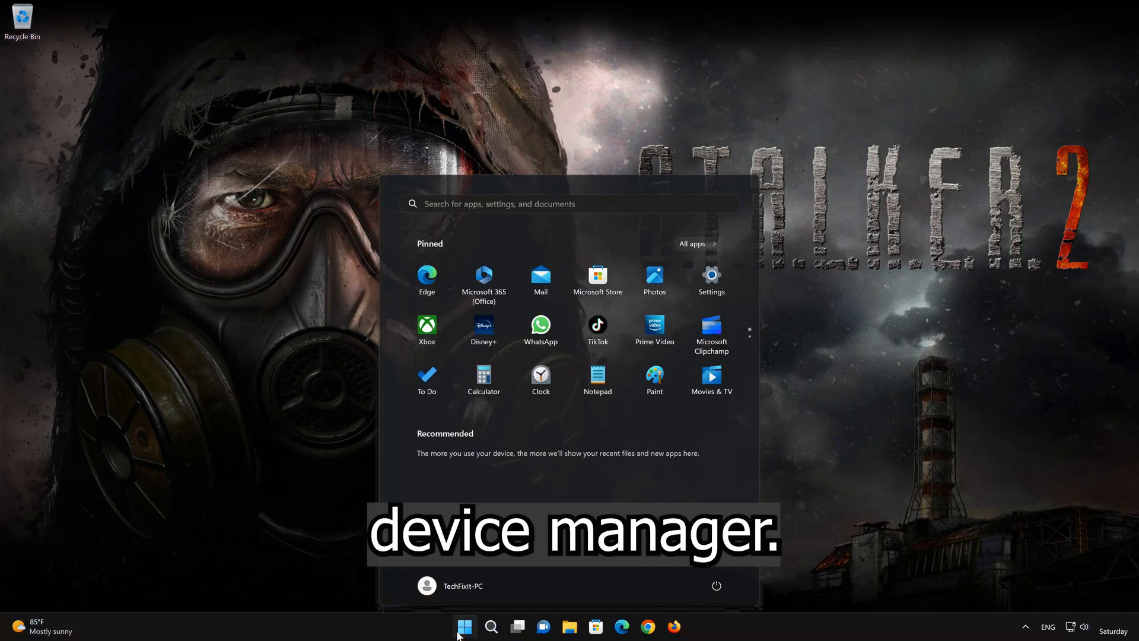
type("device manager")
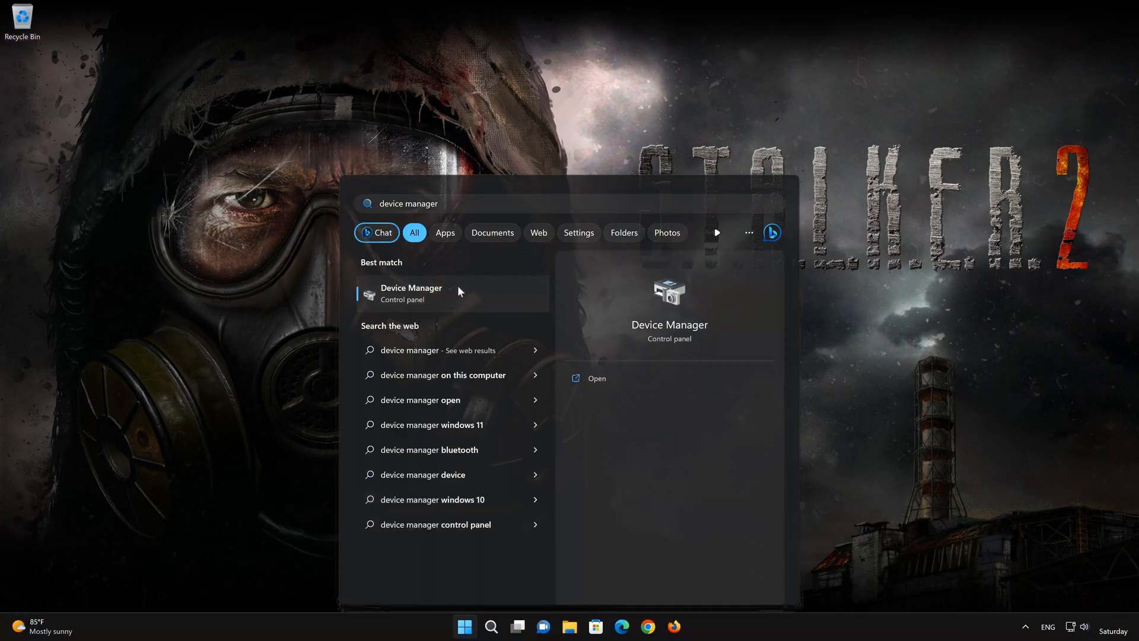
left_click(411, 292)
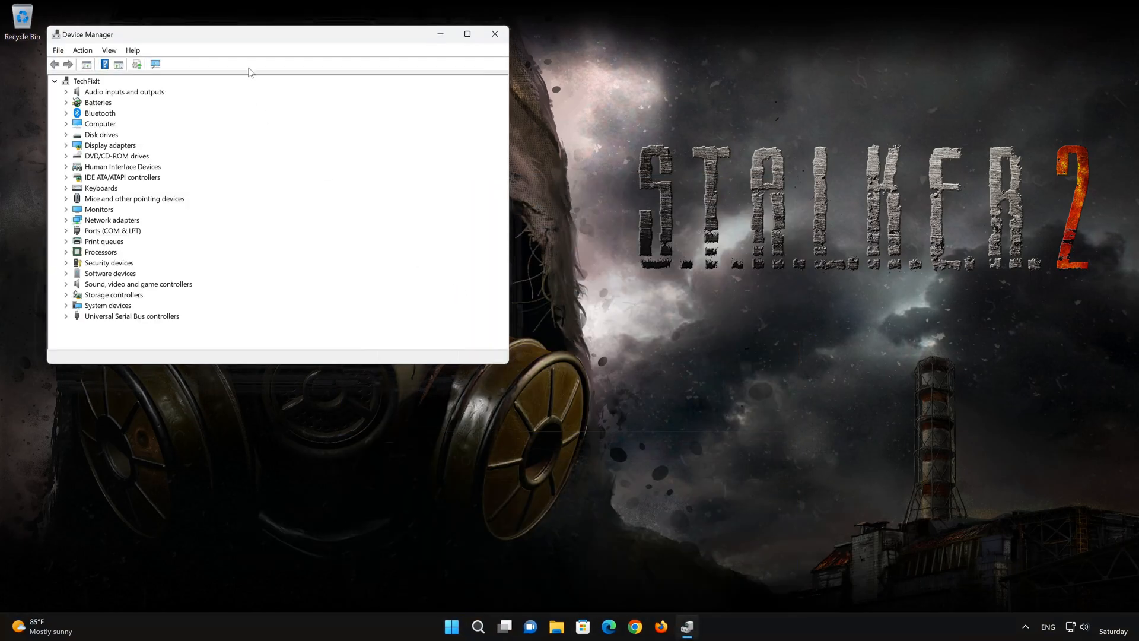
Step: Expand Human Interface Devices and open Xbox One Wireless Controller Properties
left_click_drag(249, 35, 556, 131)
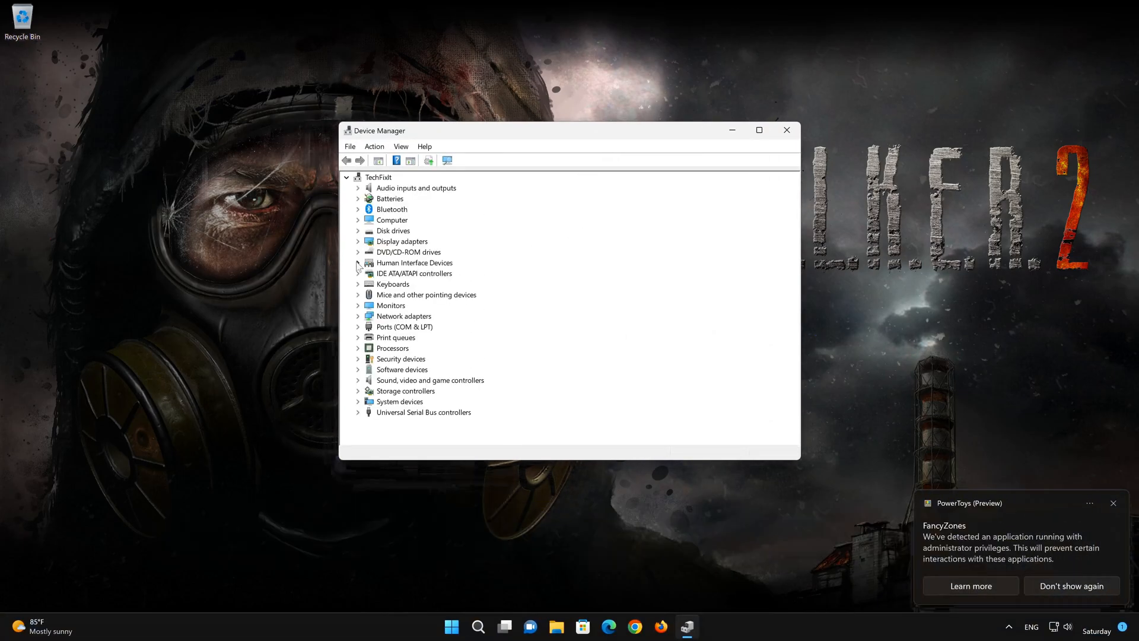
left_click(414, 262)
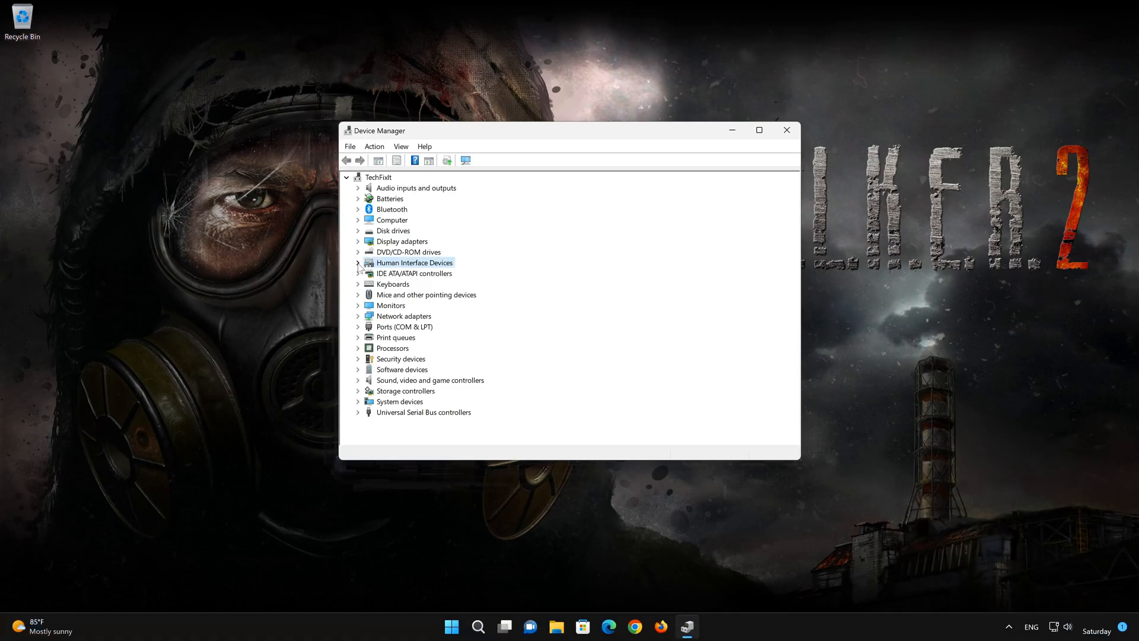
left_click(357, 262)
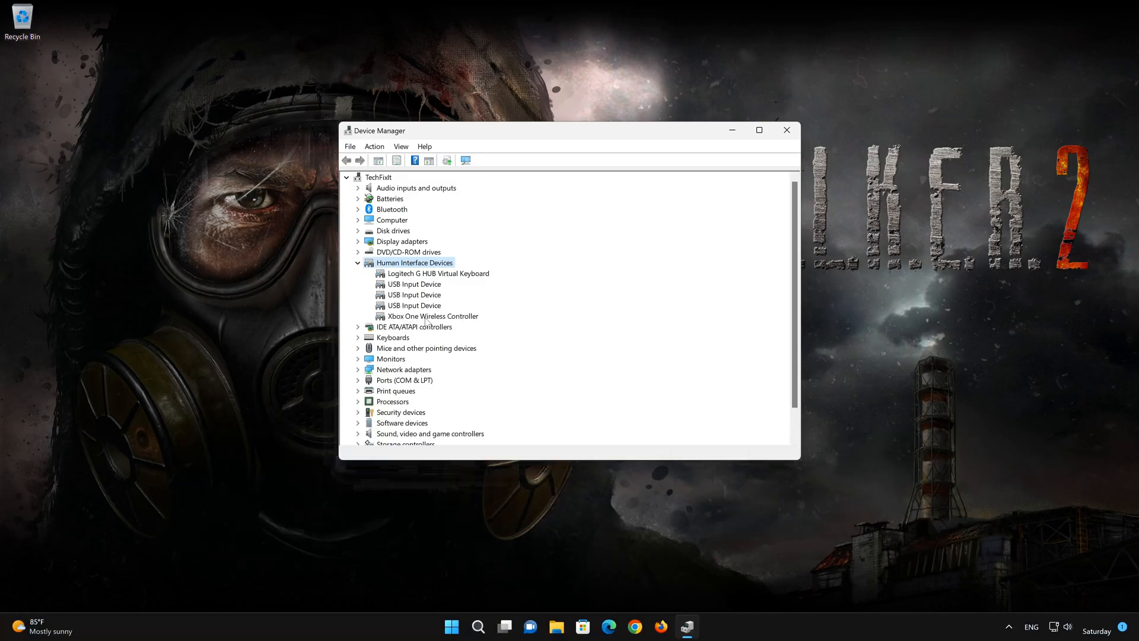
right_click(432, 315)
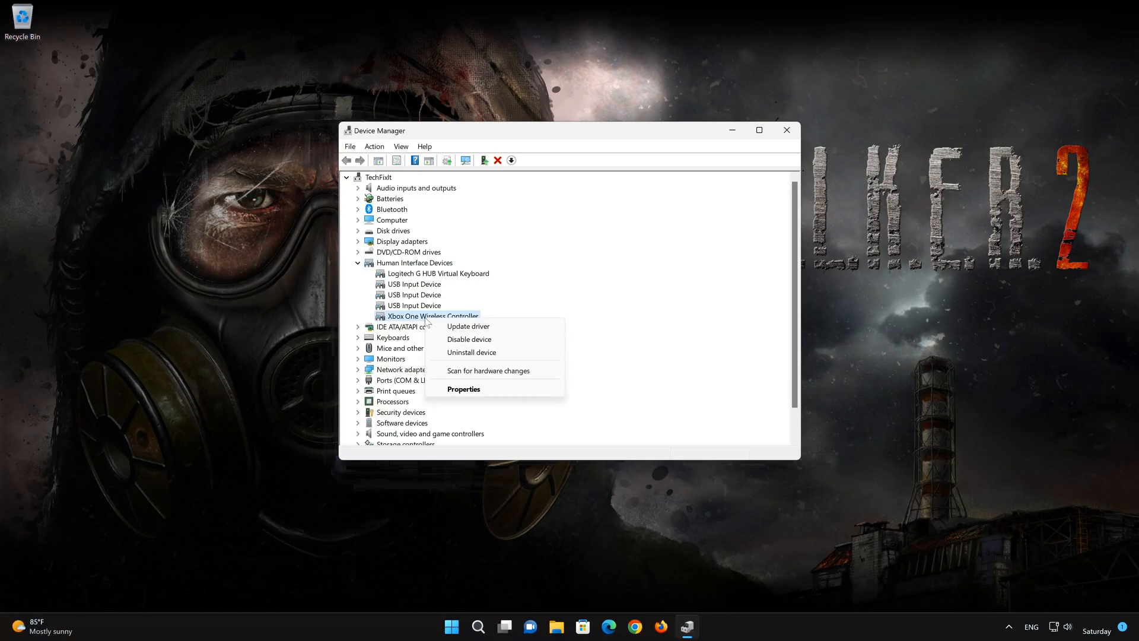
mouse_move(472, 388)
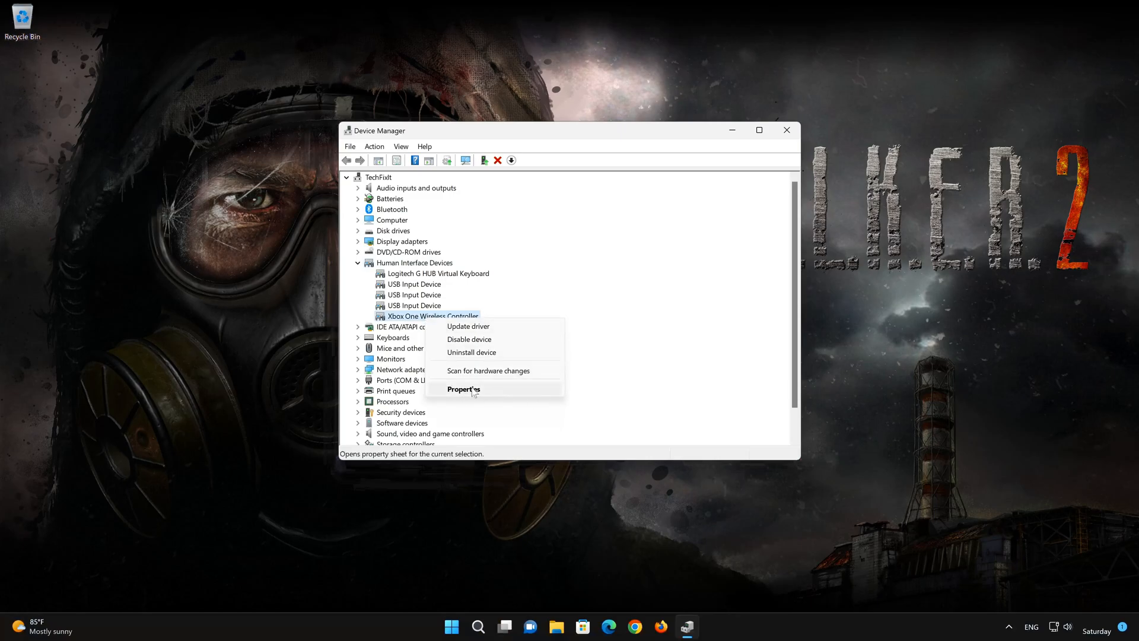
left_click(463, 388)
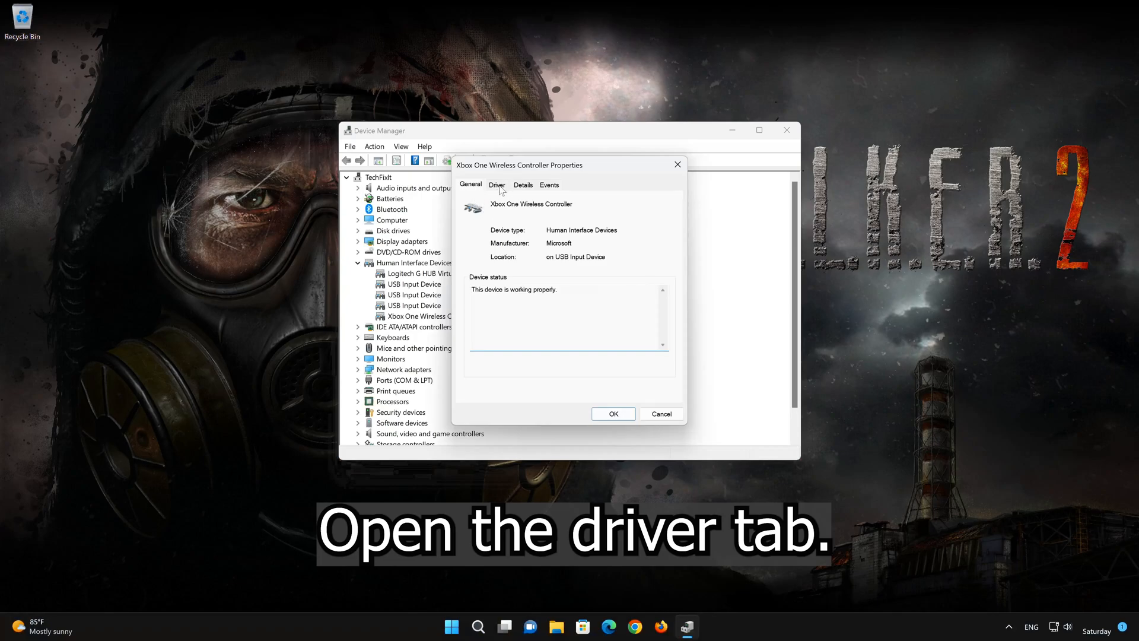
Step: Disable the Xbox One Wireless Controller from the Driver tab, confirming with Yes
left_click(497, 185)
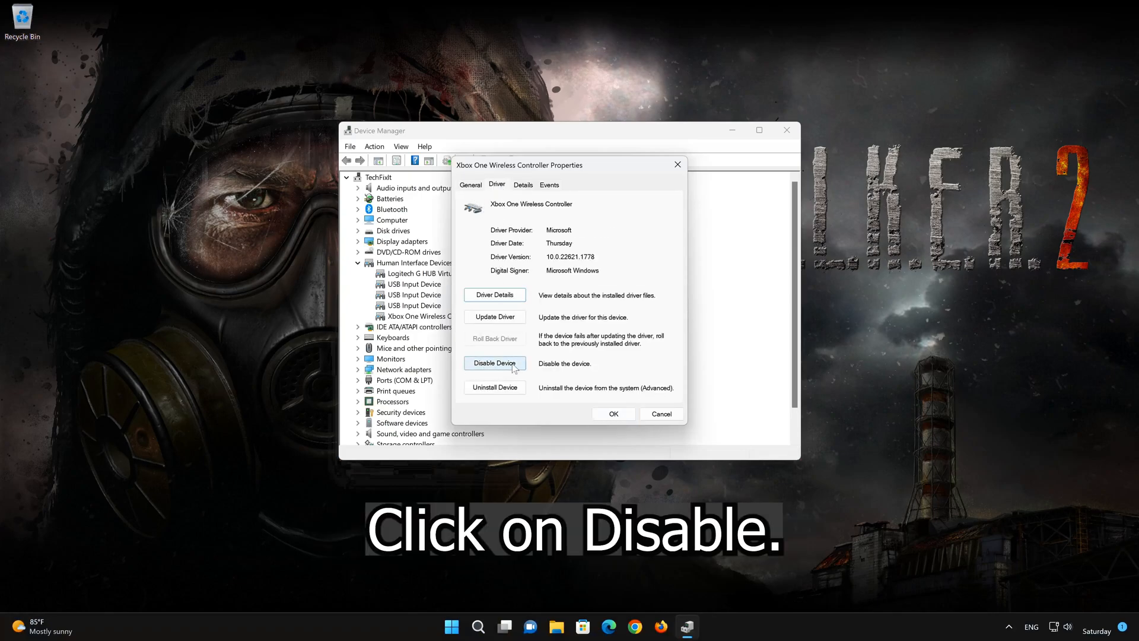
left_click(495, 362)
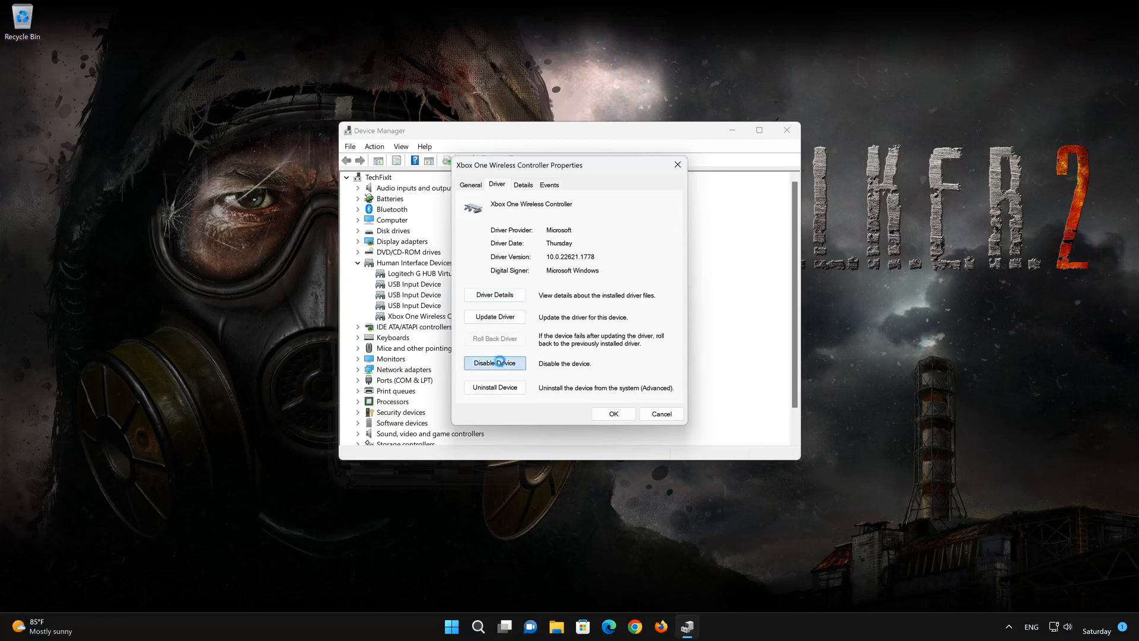
left_click(494, 363)
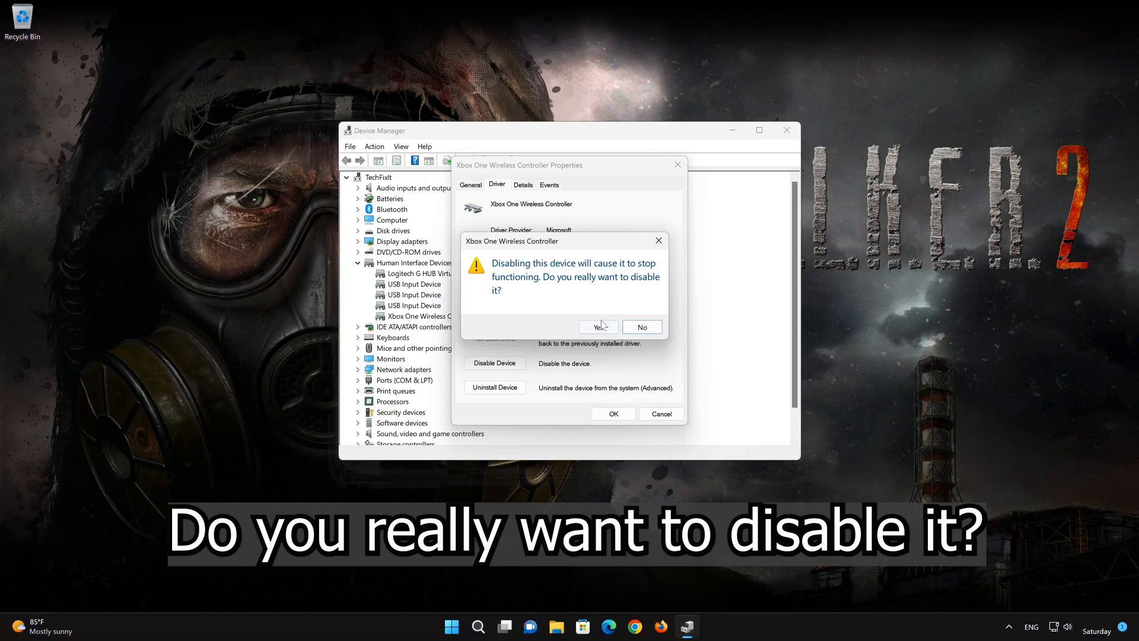
left_click(597, 326)
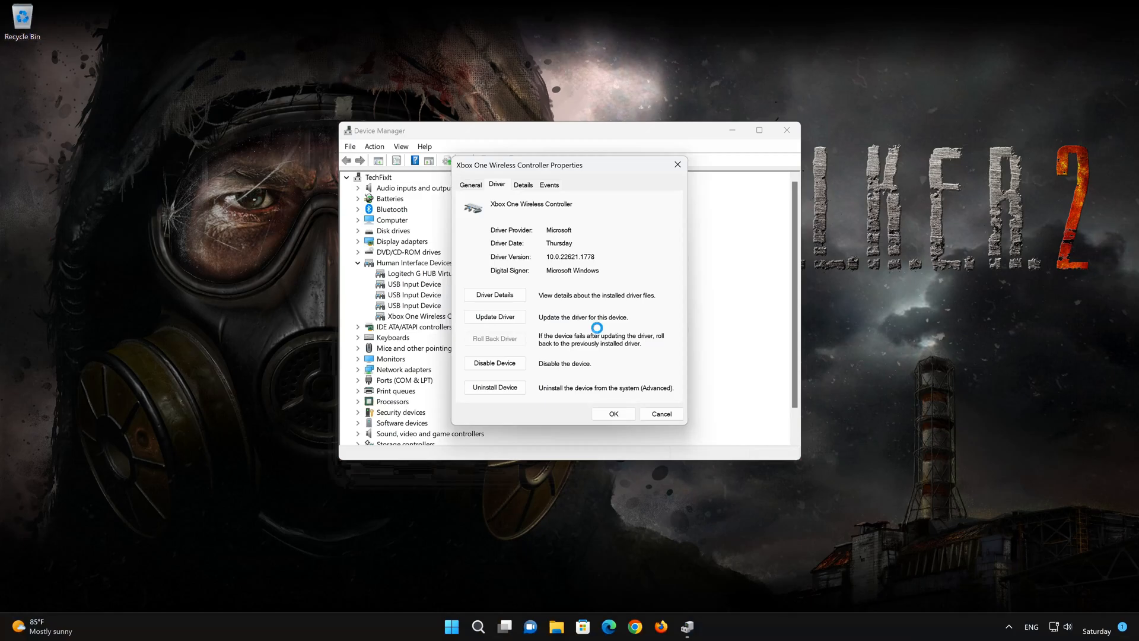
Step: Re-enable the Xbox One Wireless Controller with Enable Device
left_click(494, 362)
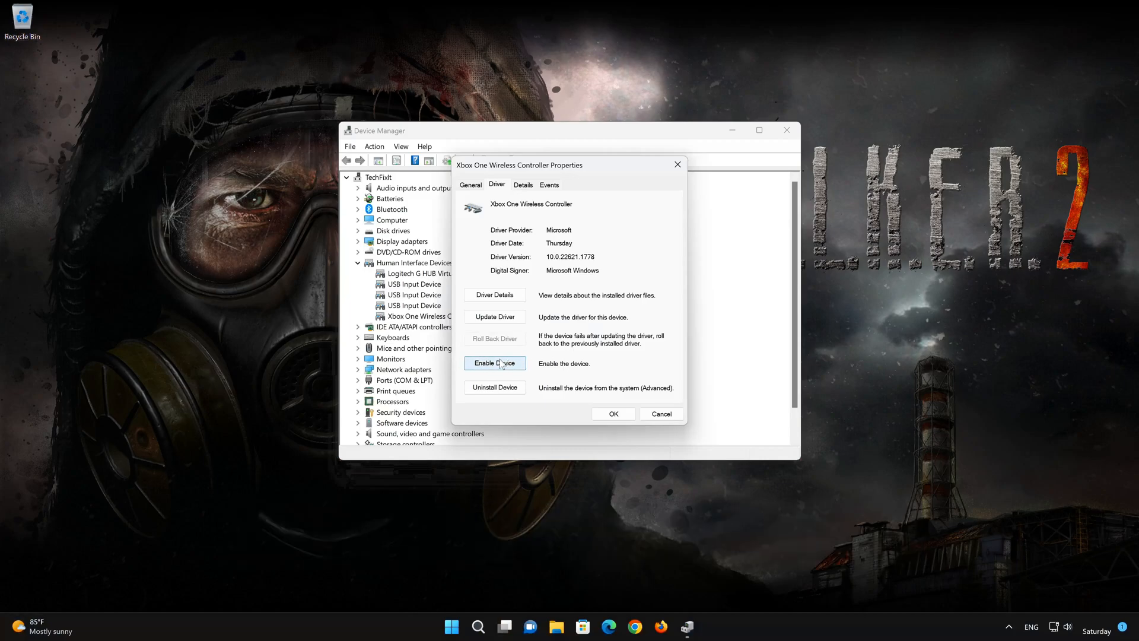
left_click(494, 363)
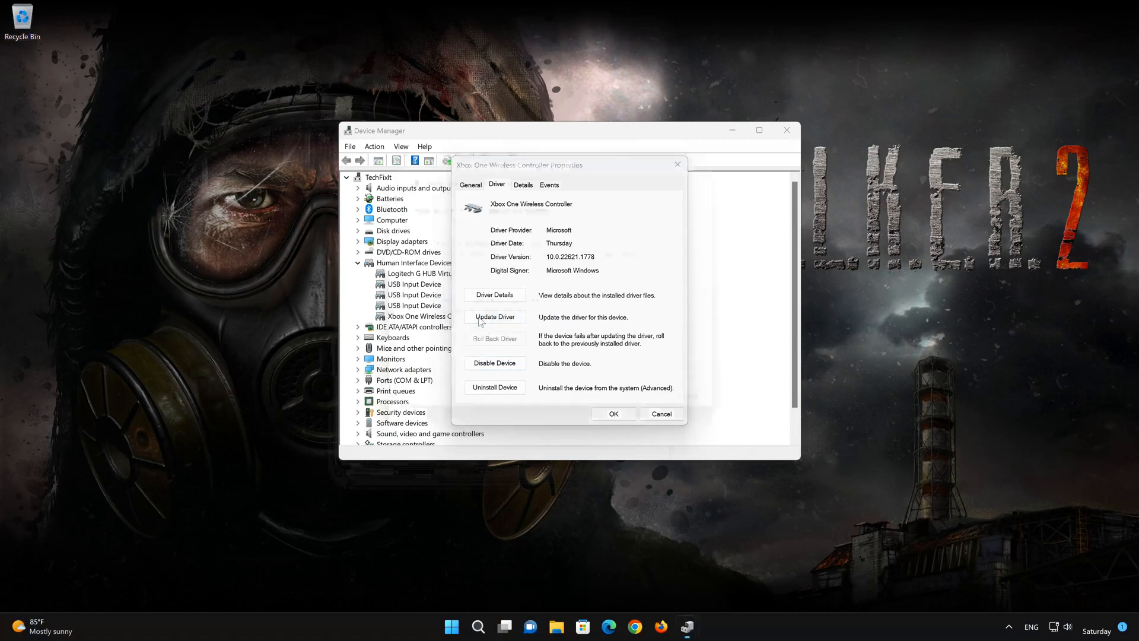
Step: Update the driver by browsing this computer and picking from the available drivers list
left_click(494, 316)
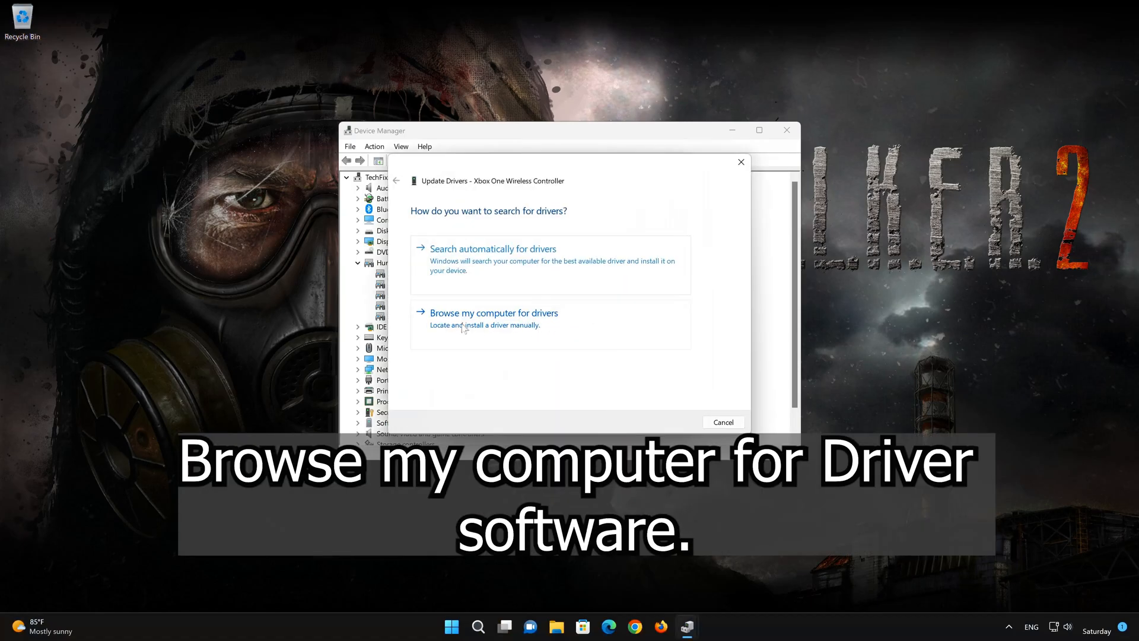
mouse_move(527, 326)
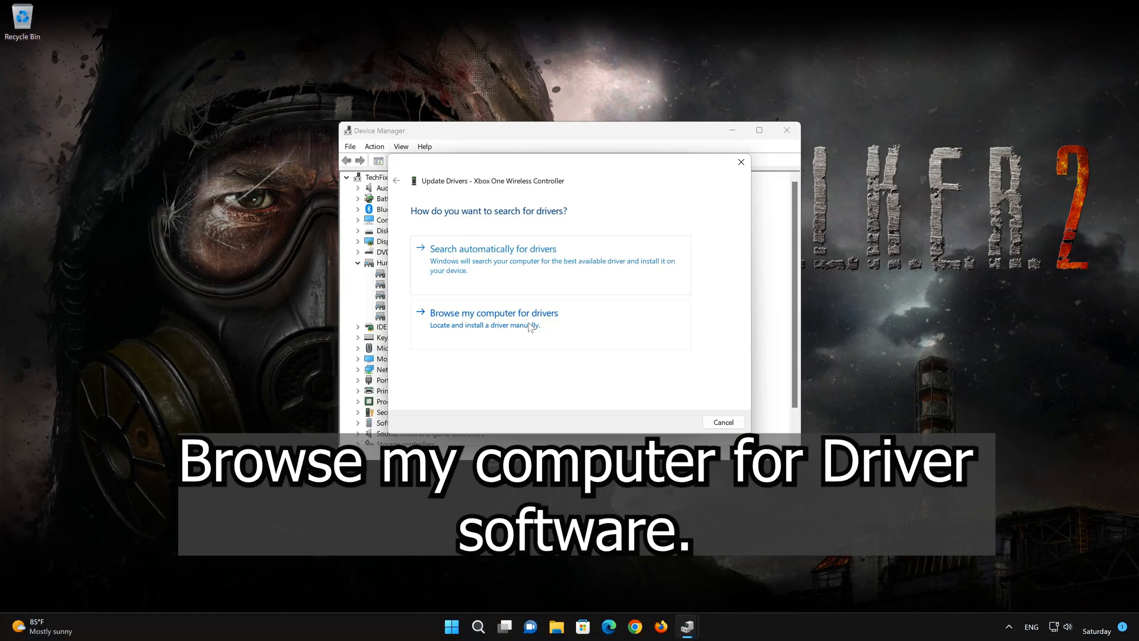
left_click(493, 312)
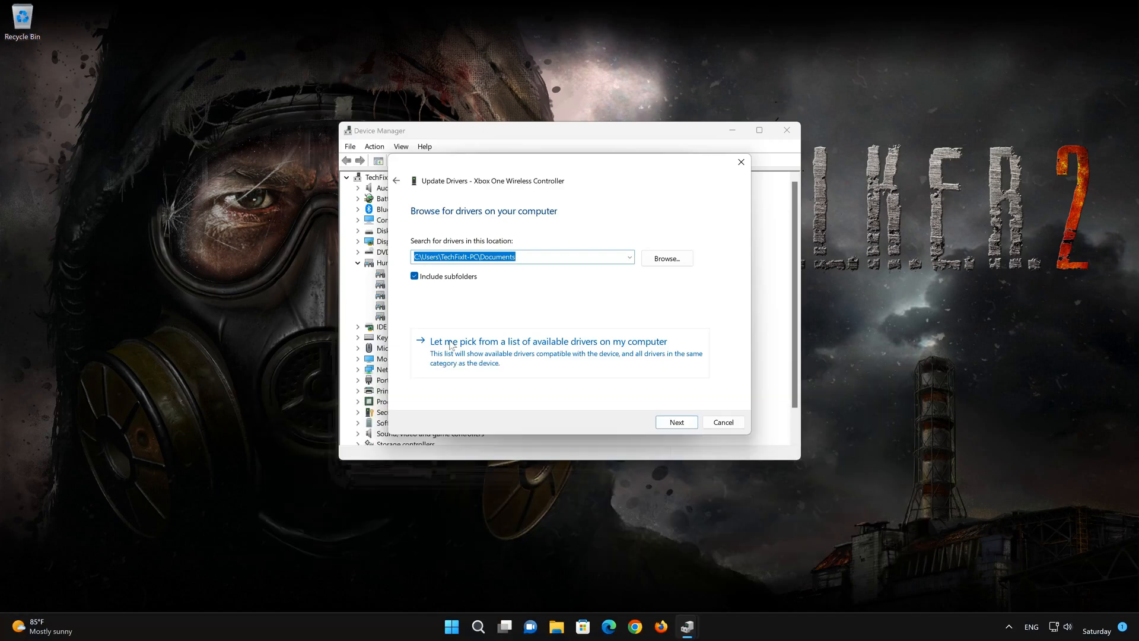
mouse_move(515, 355)
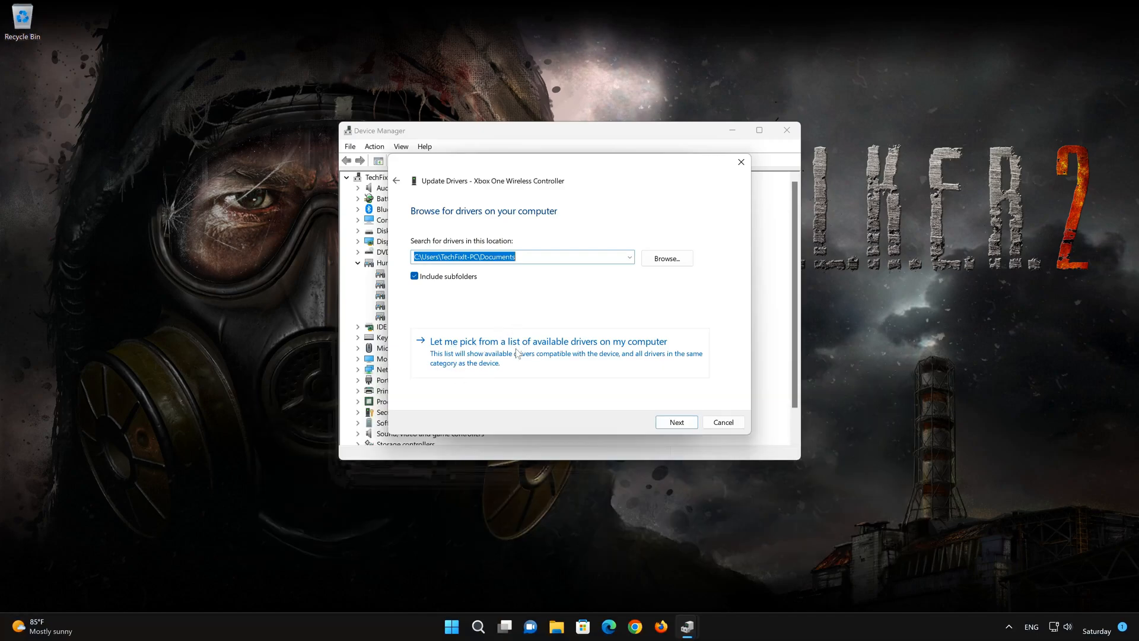
left_click(546, 340)
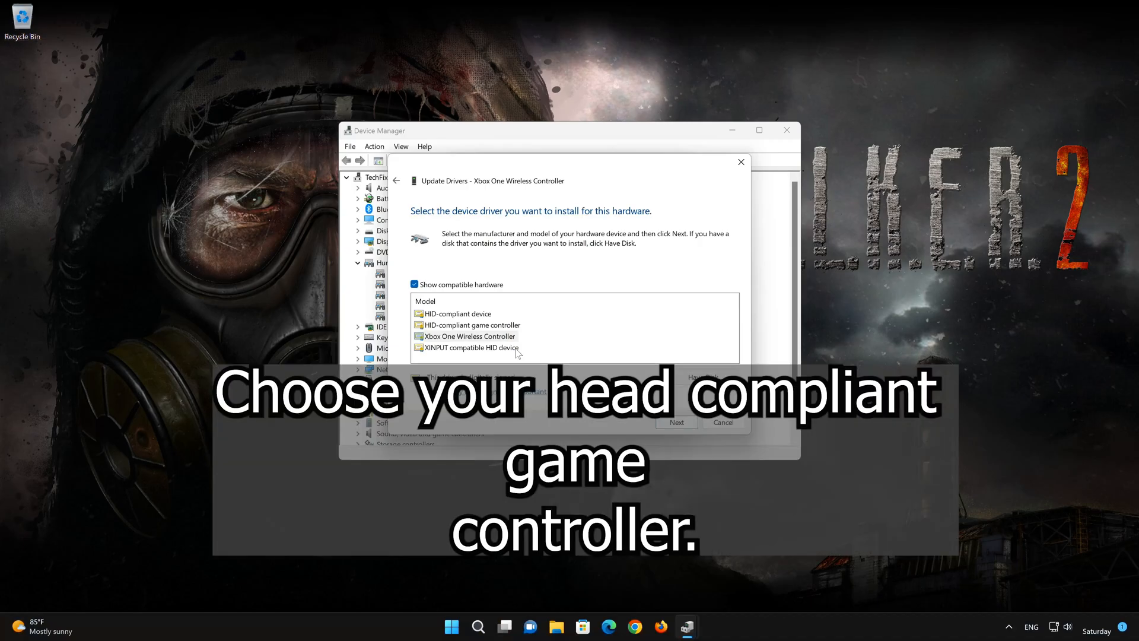
Step: Select the Xbox One Wireless Controller driver and install it
left_click(472, 324)
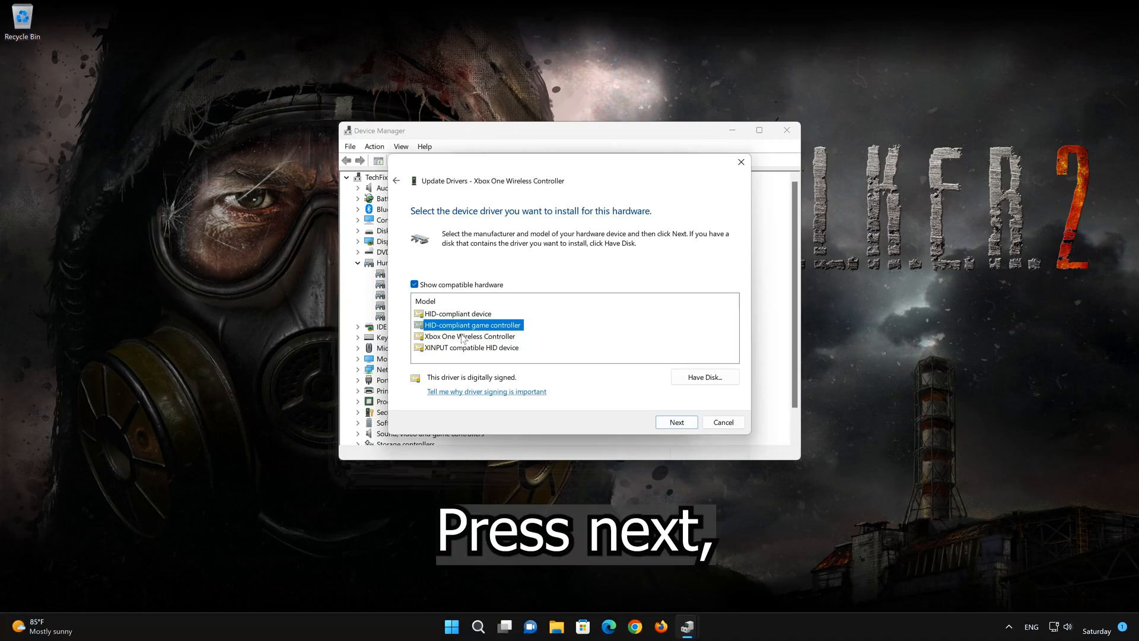
left_click(471, 336)
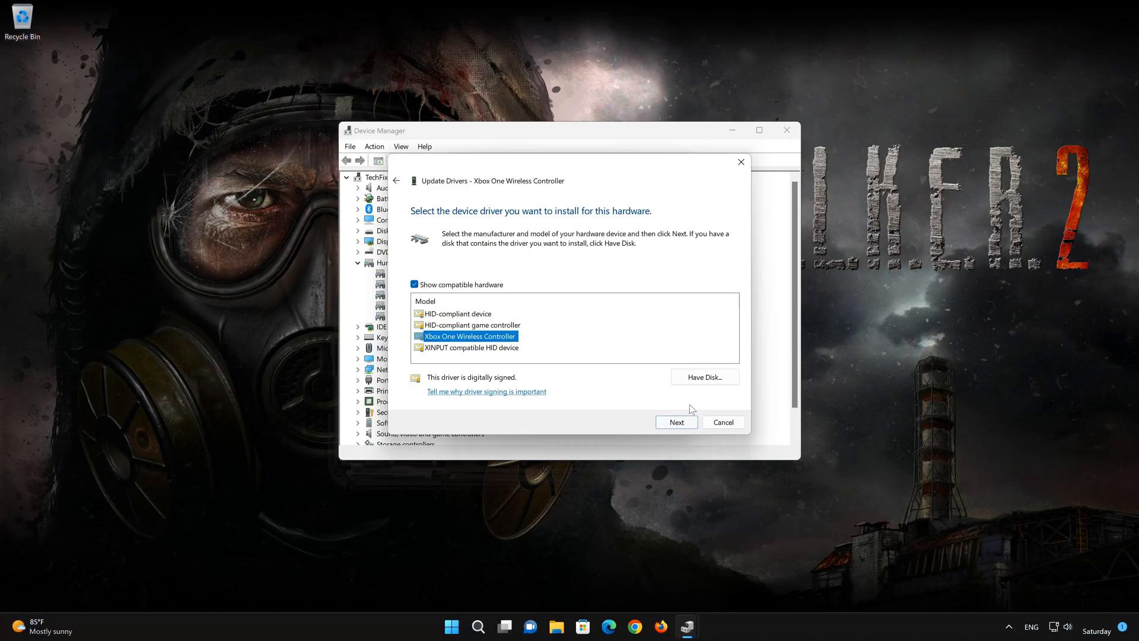
left_click(675, 421)
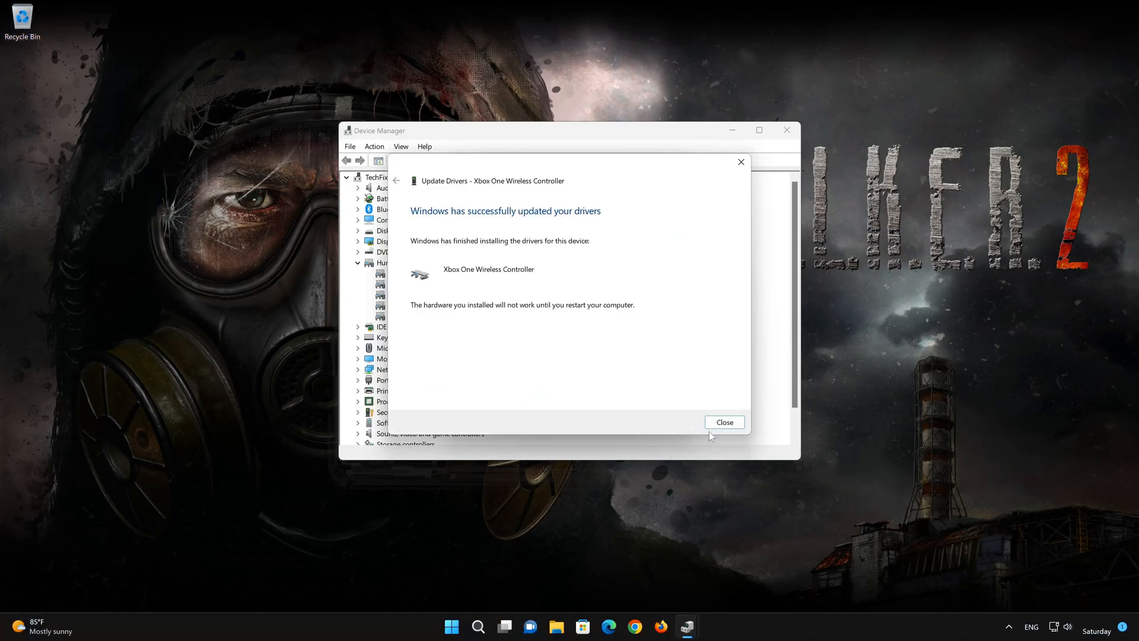
Step: Close the Update Drivers success message and the controller's Properties dialog
left_click(724, 422)
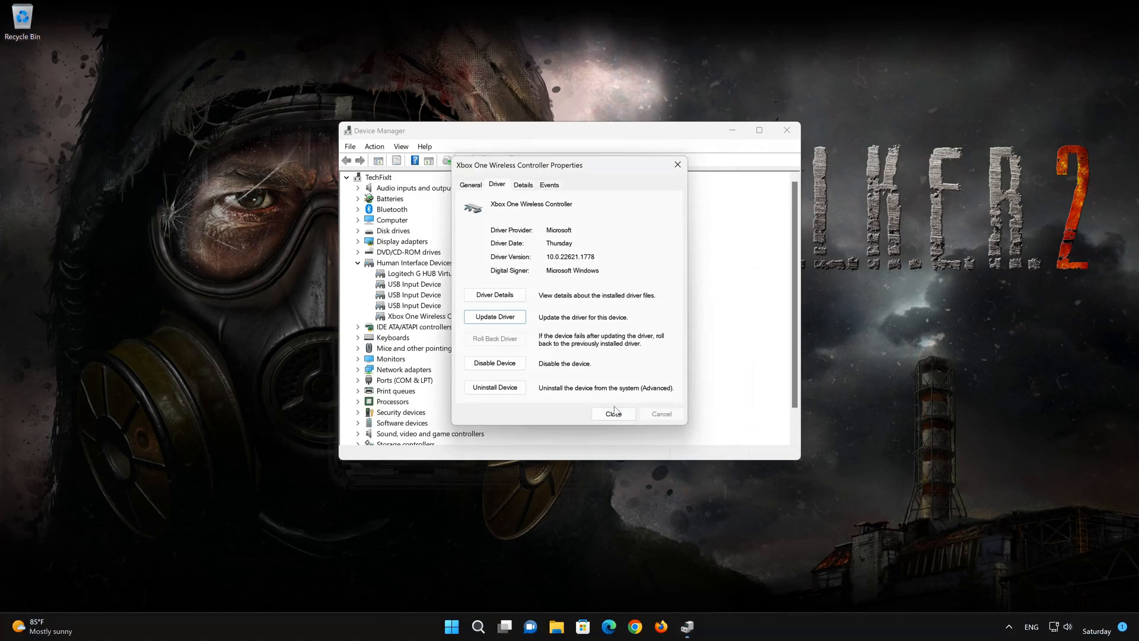
left_click(612, 413)
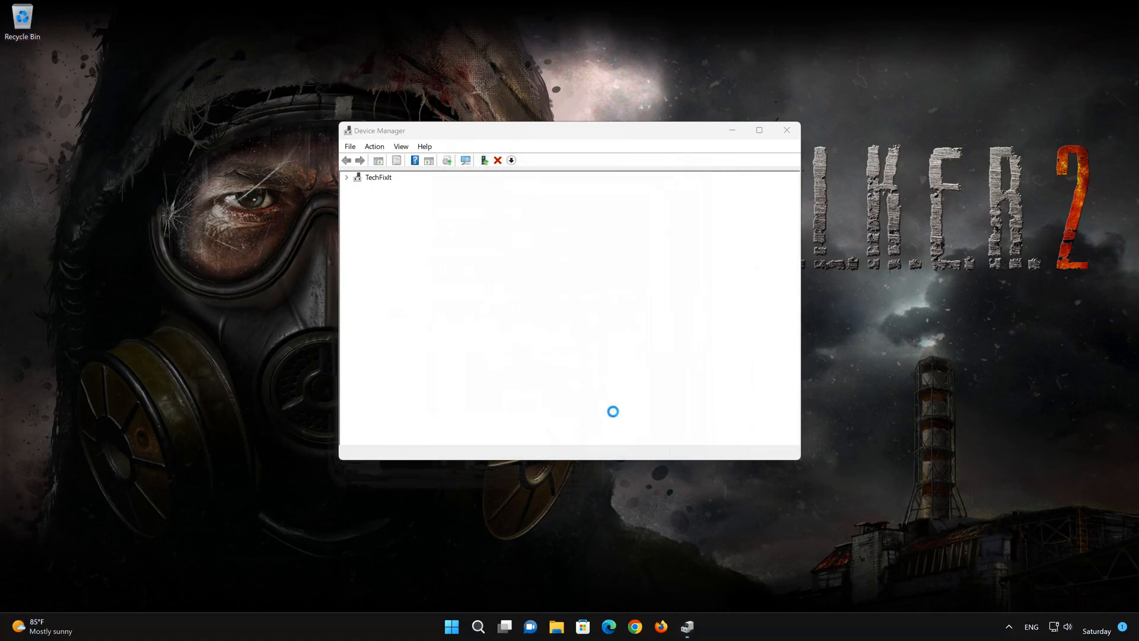